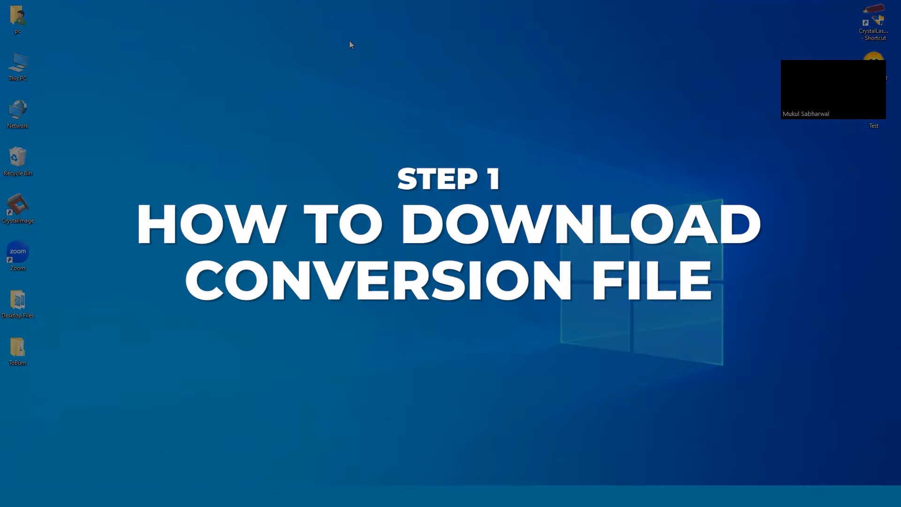
pyautogui.moveTo(347, 259)
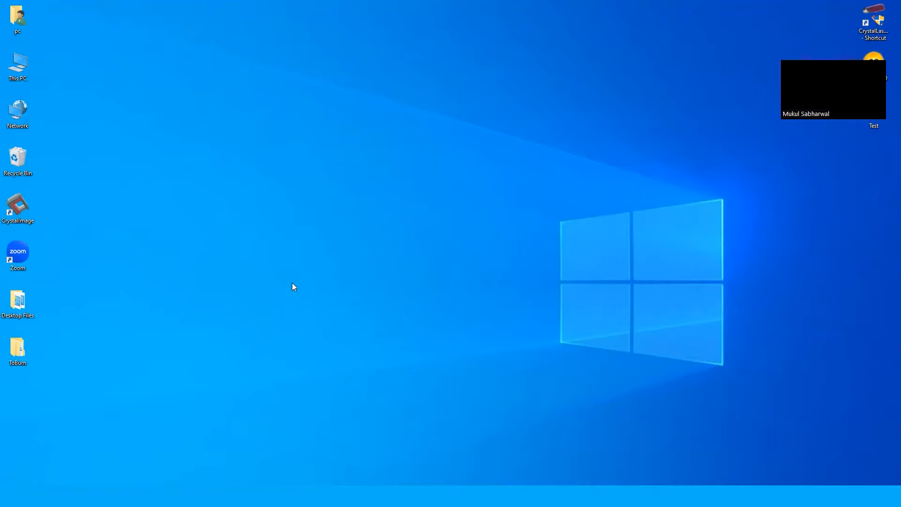
pyautogui.moveTo(245, 255)
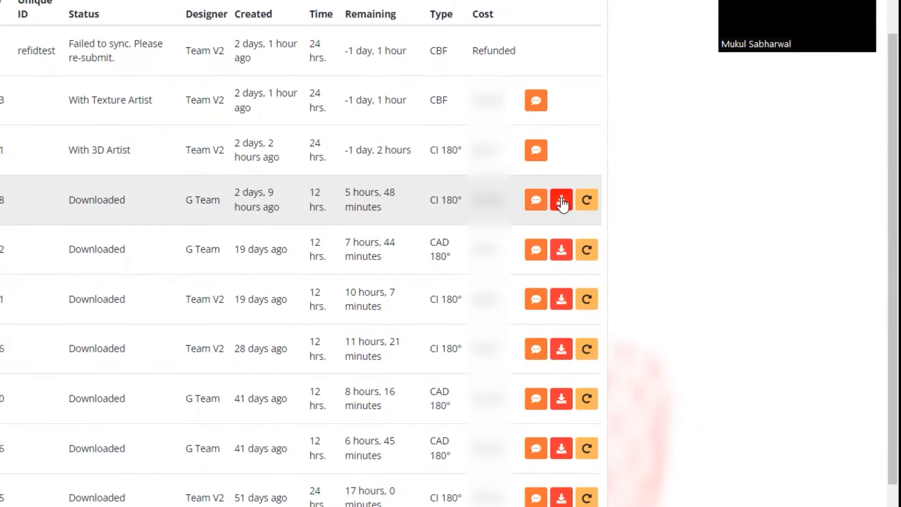
# Step: Download the order 397687 conversion ZIP and show '397687 (1).zip' in its ToBurn folder
pyautogui.click(560, 200)
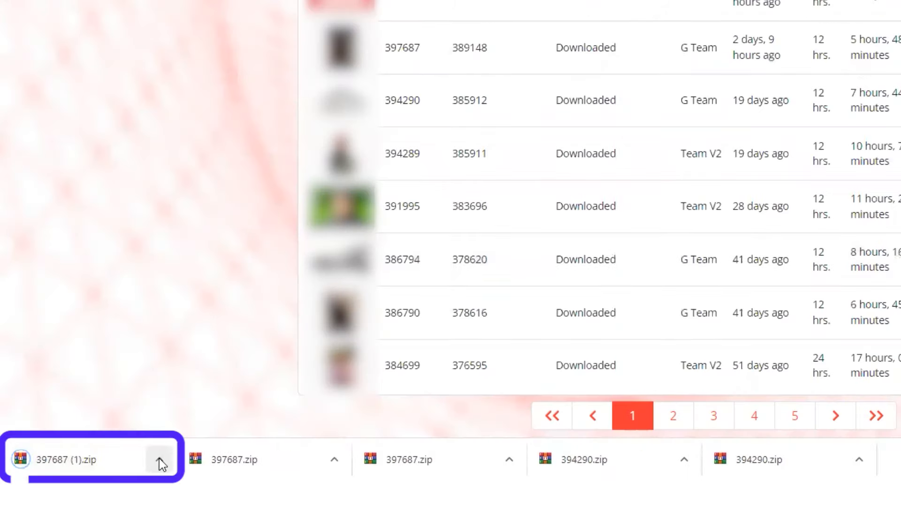
pyautogui.click(159, 459)
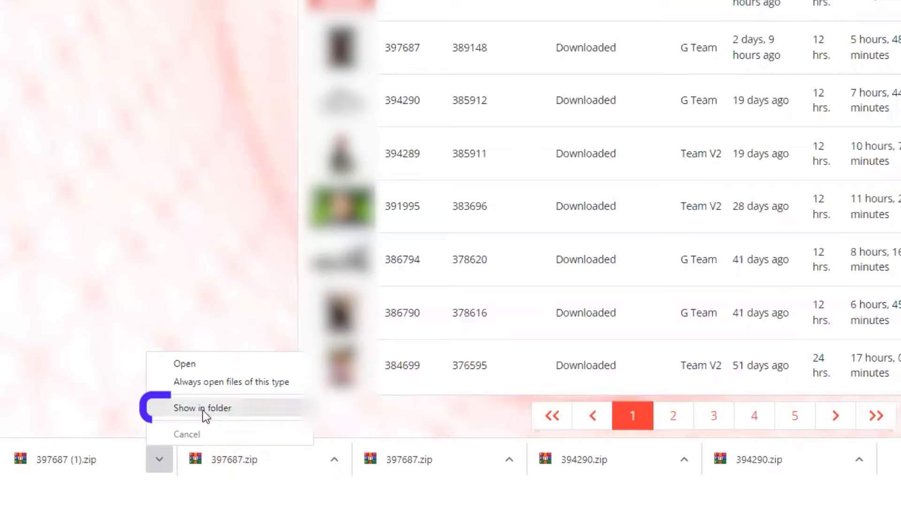
pyautogui.click(202, 408)
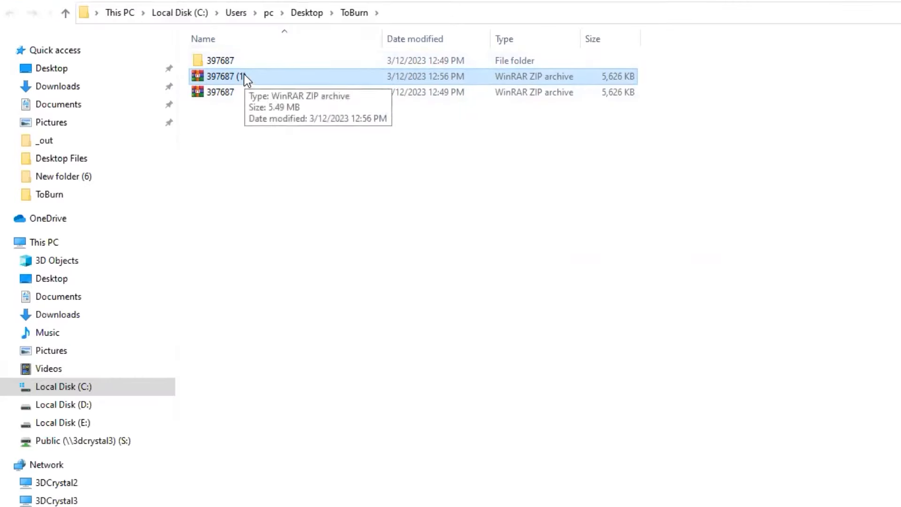
# Step: Extract '397687 (1).zip' into a '397687 (1)' folder and select that folder
pyautogui.rightClick(246, 76)
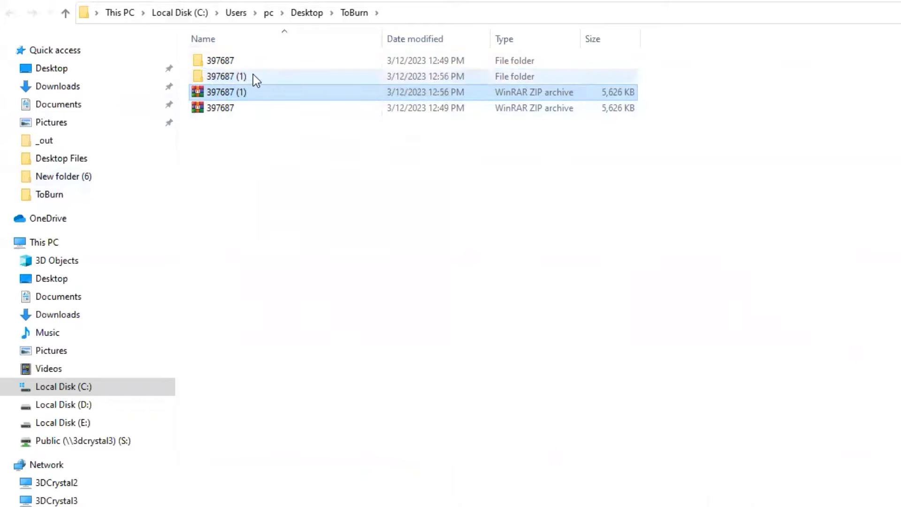
pyautogui.click(225, 76)
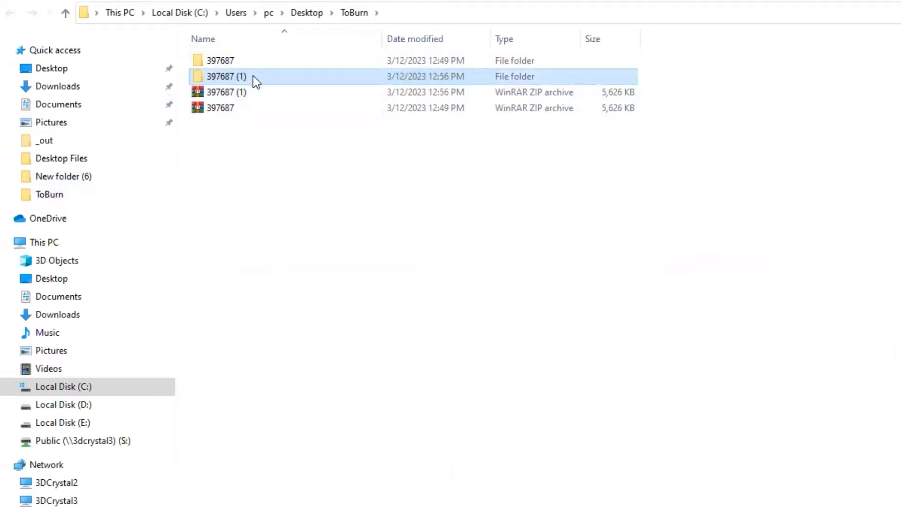
# Step: Open the '397687 (1)' folder and show the context menu of its Cockpit 3D Scene file
pyautogui.doubleClick(226, 76)
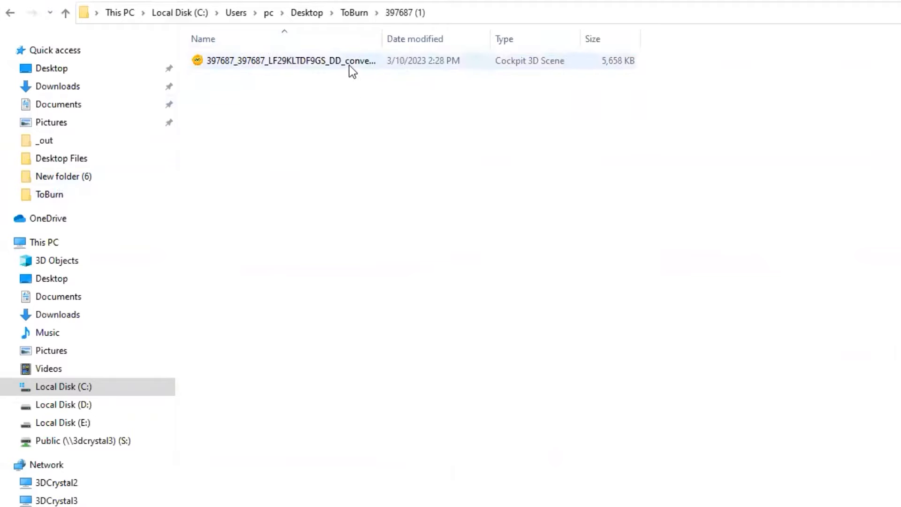
pyautogui.moveTo(350, 60)
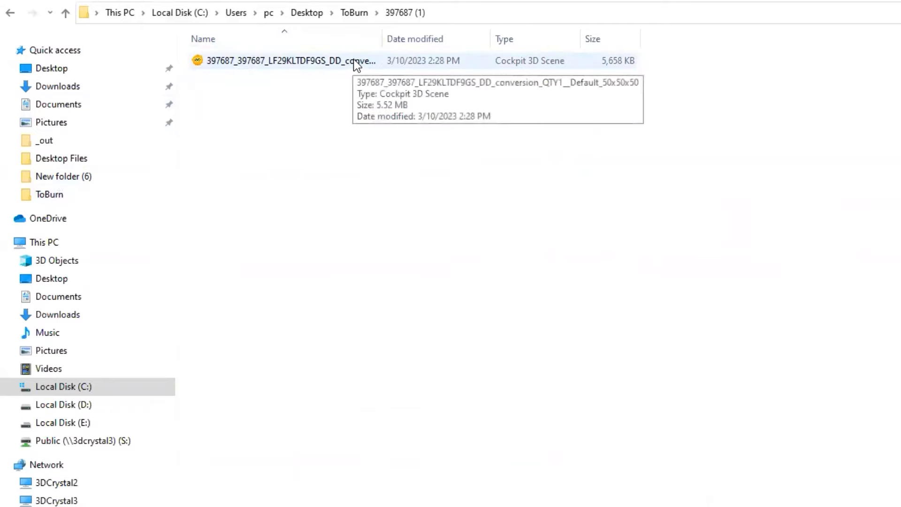
pyautogui.rightClick(287, 61)
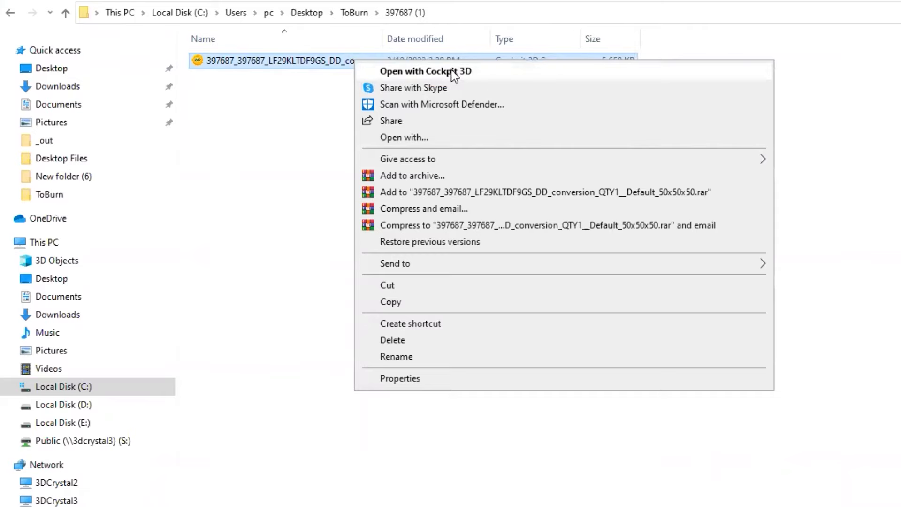
pyautogui.moveTo(449, 77)
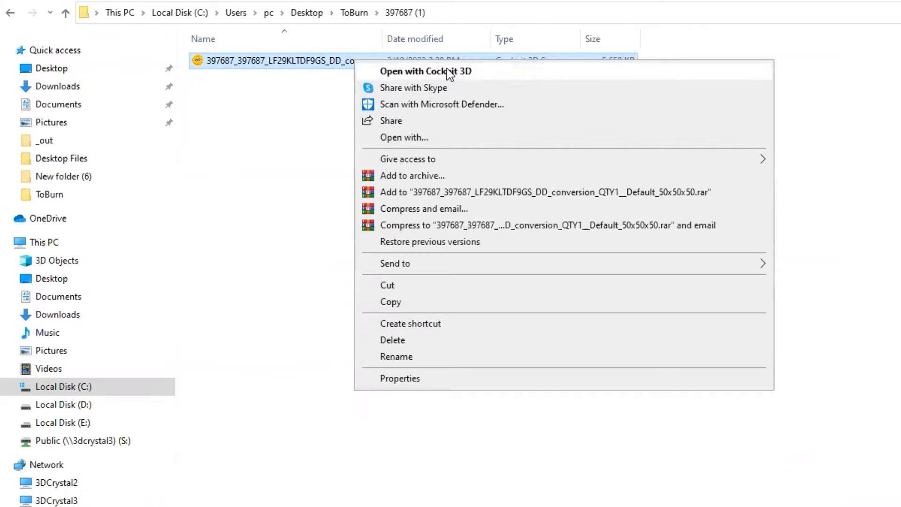